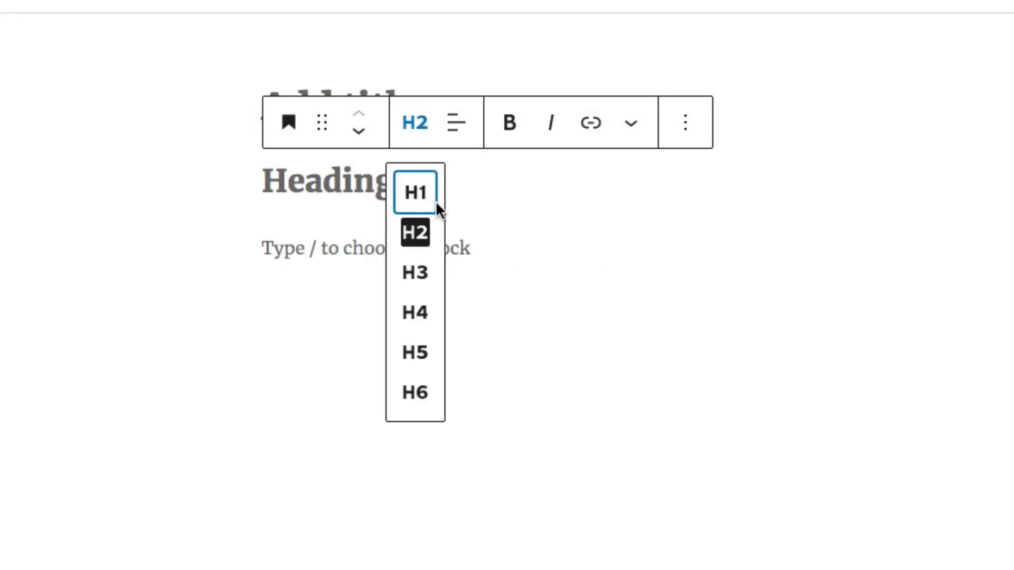
mouse_move(414, 393)
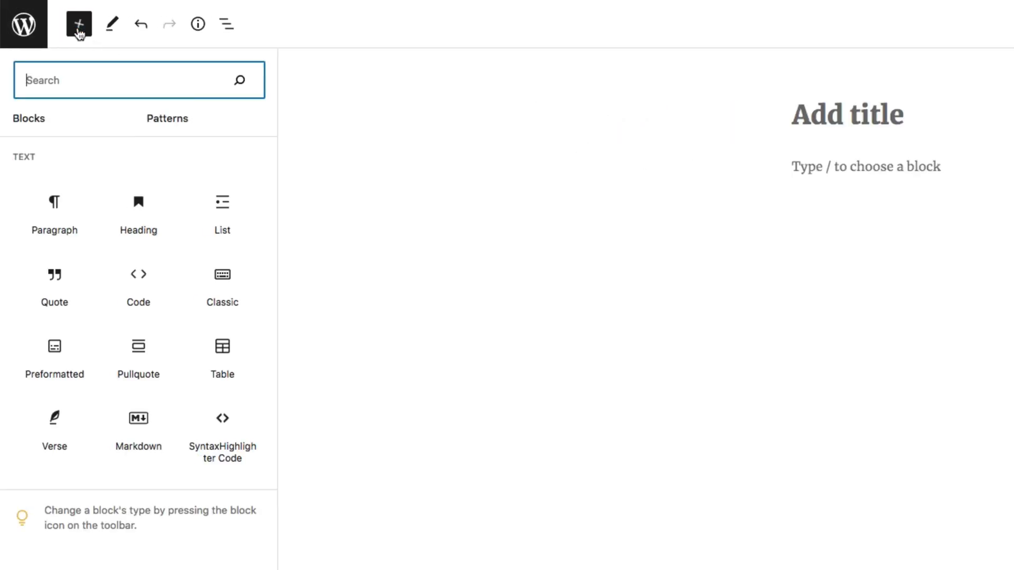
mouse_move(132, 214)
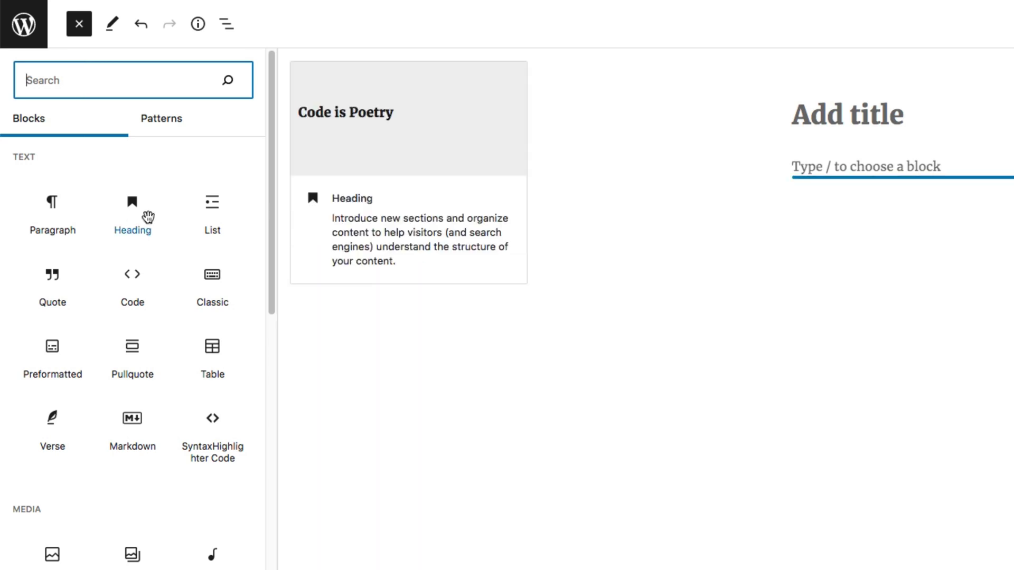
Insert a Heading block into the post and switch it from H2 to another level
click(132, 212)
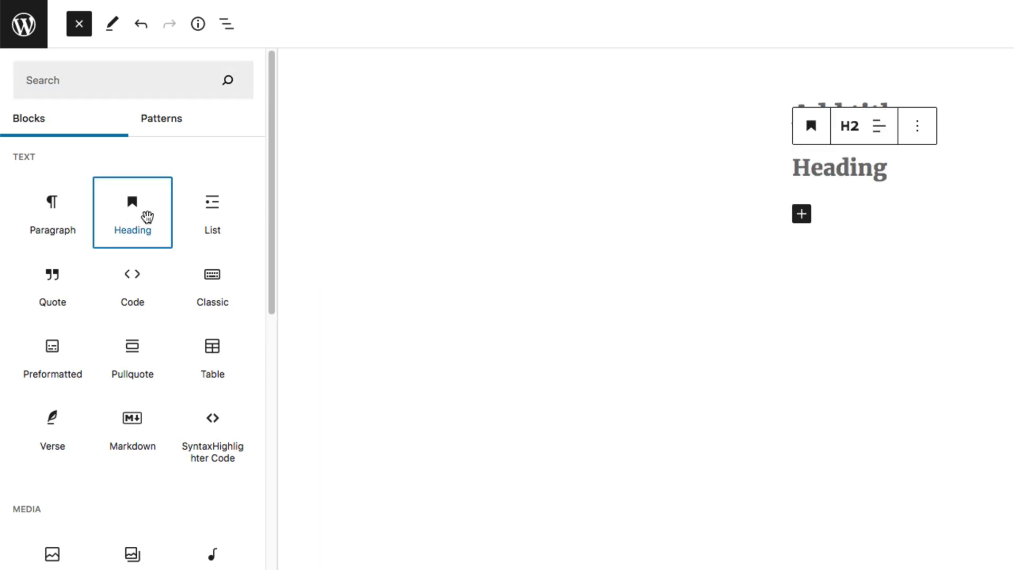
click(848, 126)
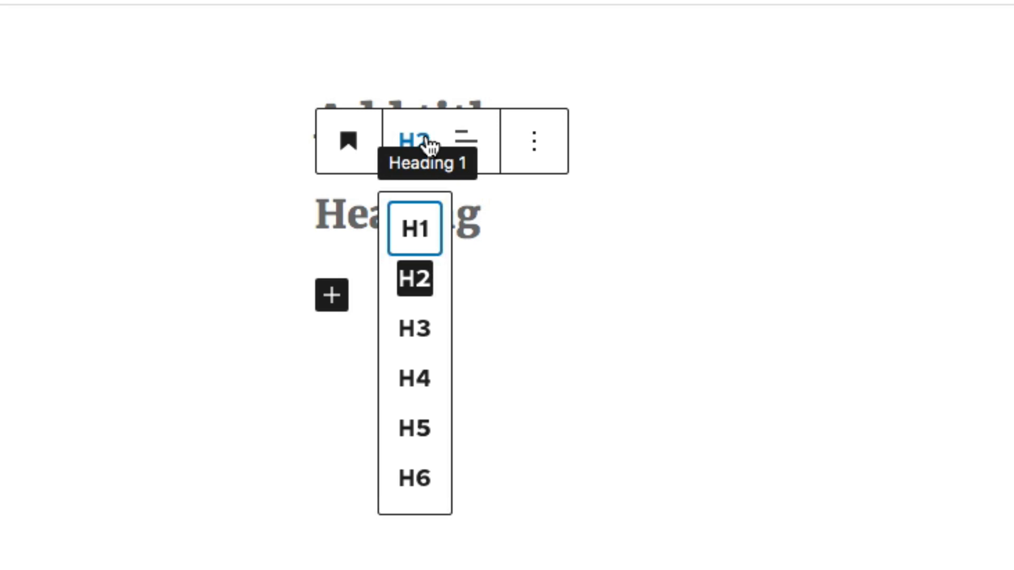
mouse_move(415, 427)
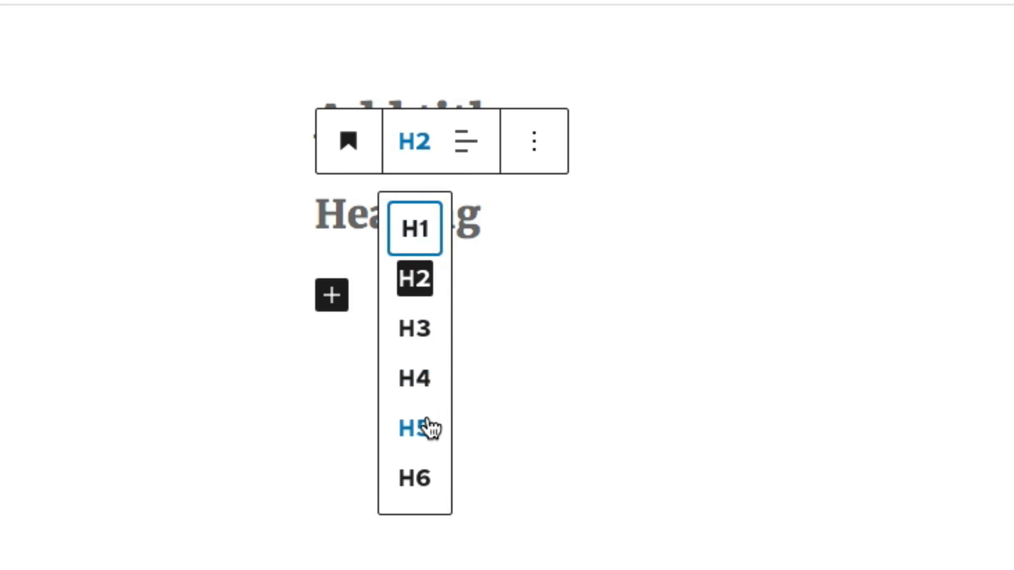
click(416, 228)
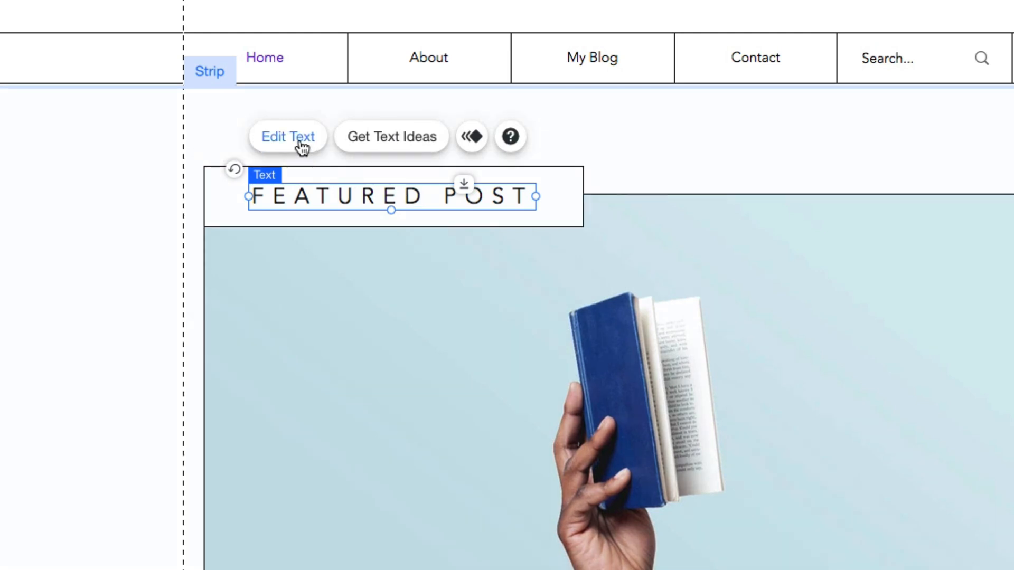
Open Text Settings for FEATURED POST and list the Heading 1–6 themes
click(288, 137)
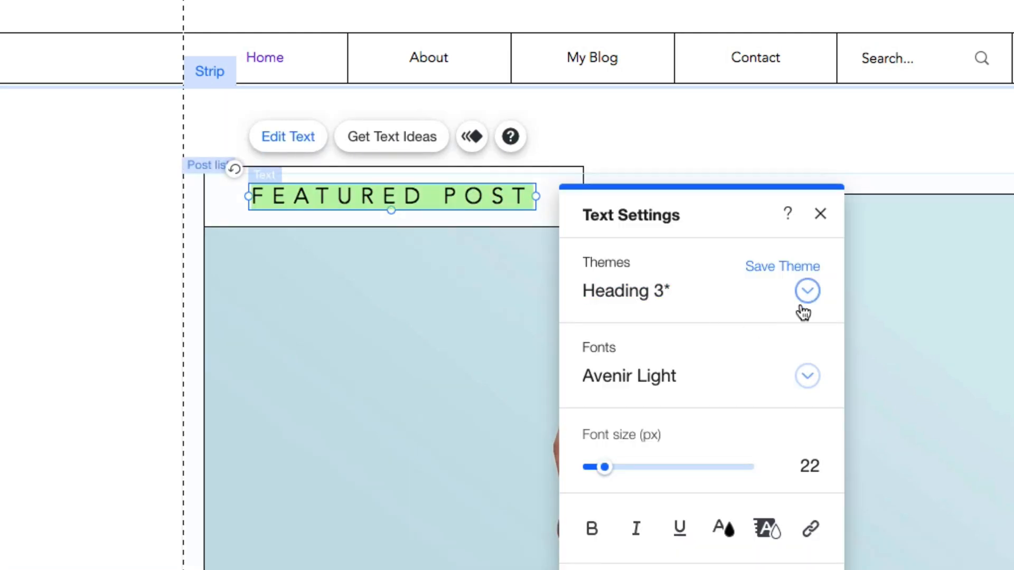
click(806, 290)
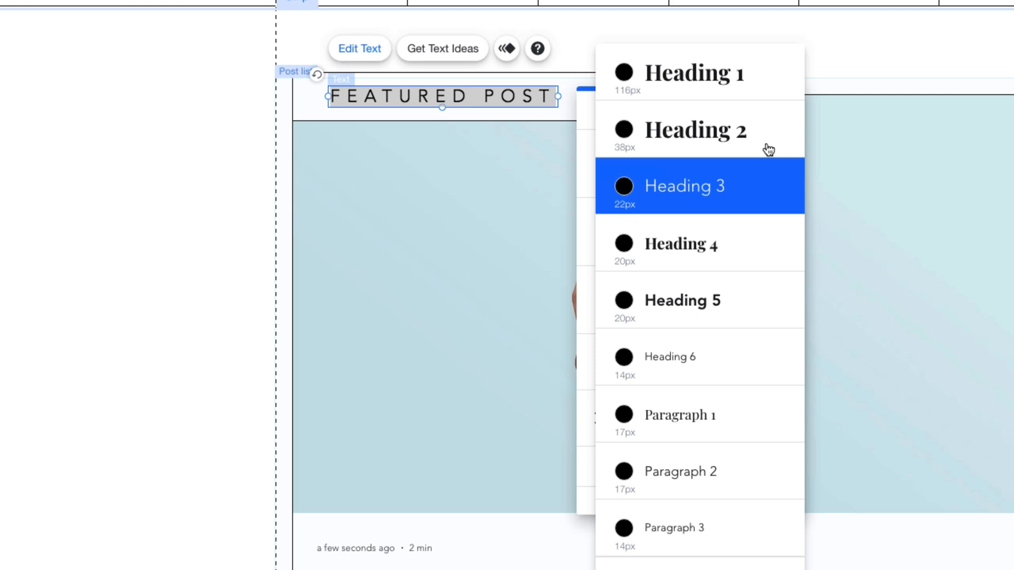
mouse_move(757, 340)
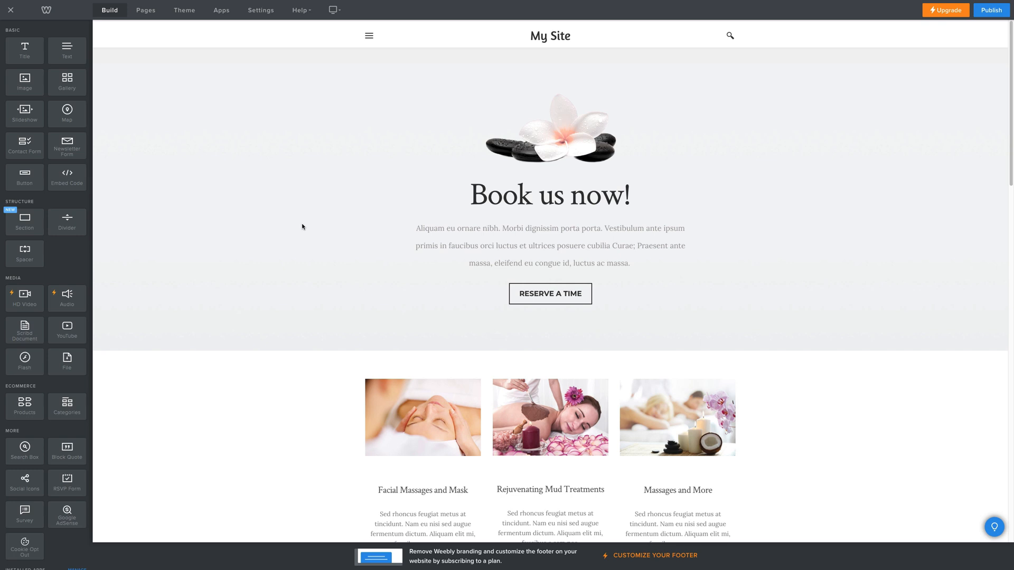
Select the 'Book us now!' title on the spa site and delete it
click(550, 195)
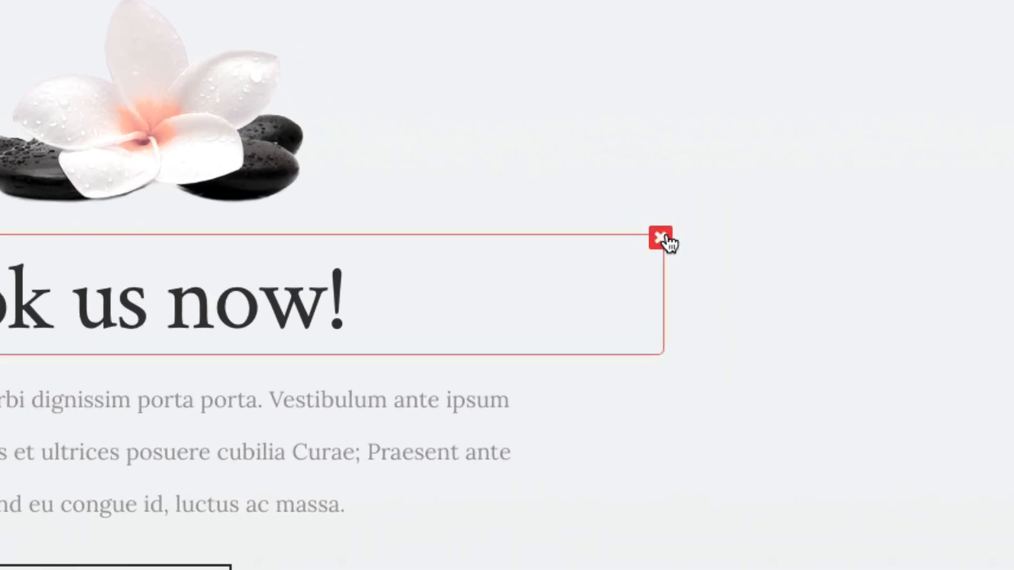
click(657, 234)
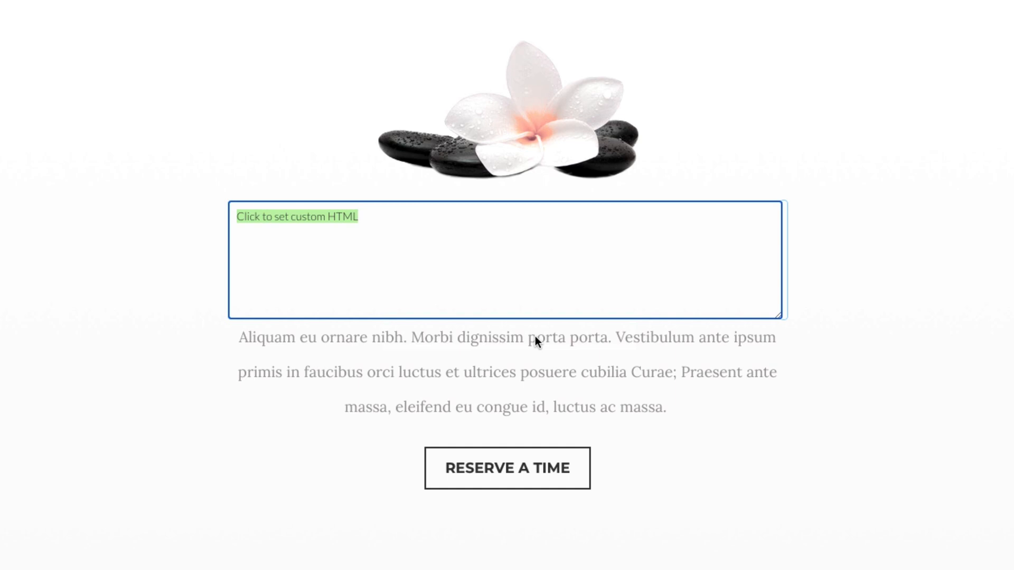
Type '<h1>Book' into the custom HTML embed block
text(<h1>Book)
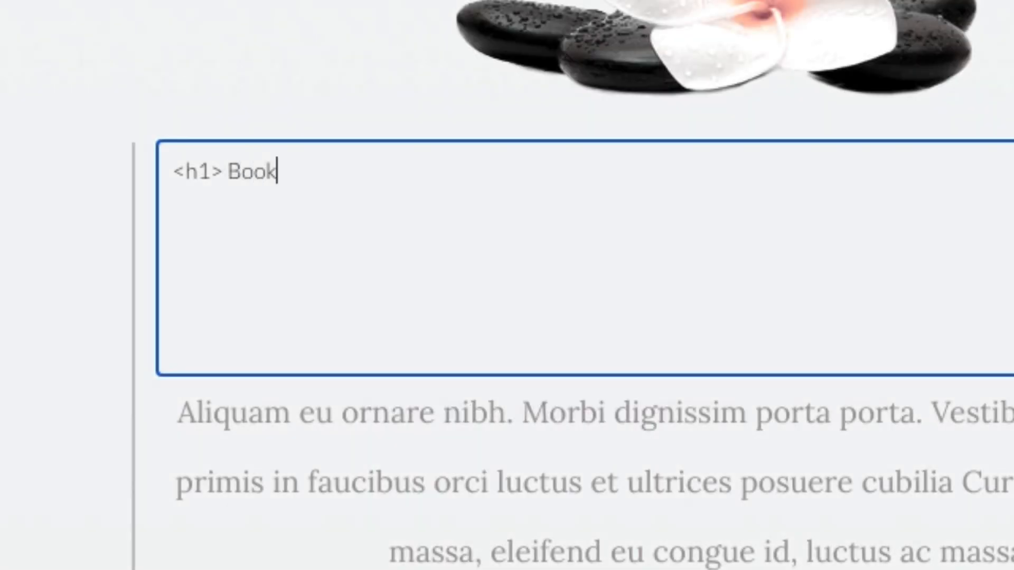